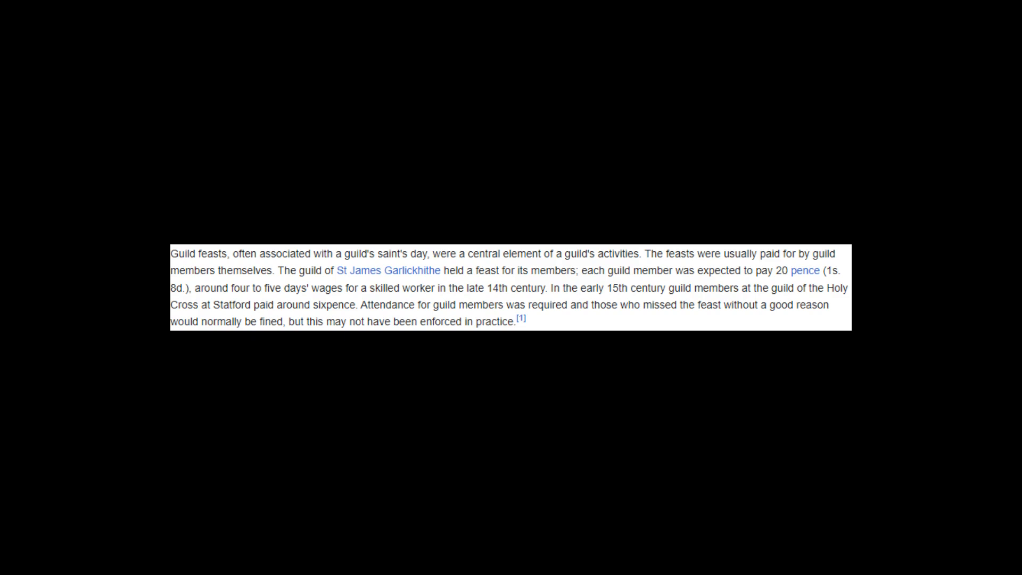
scroll("down", 3)
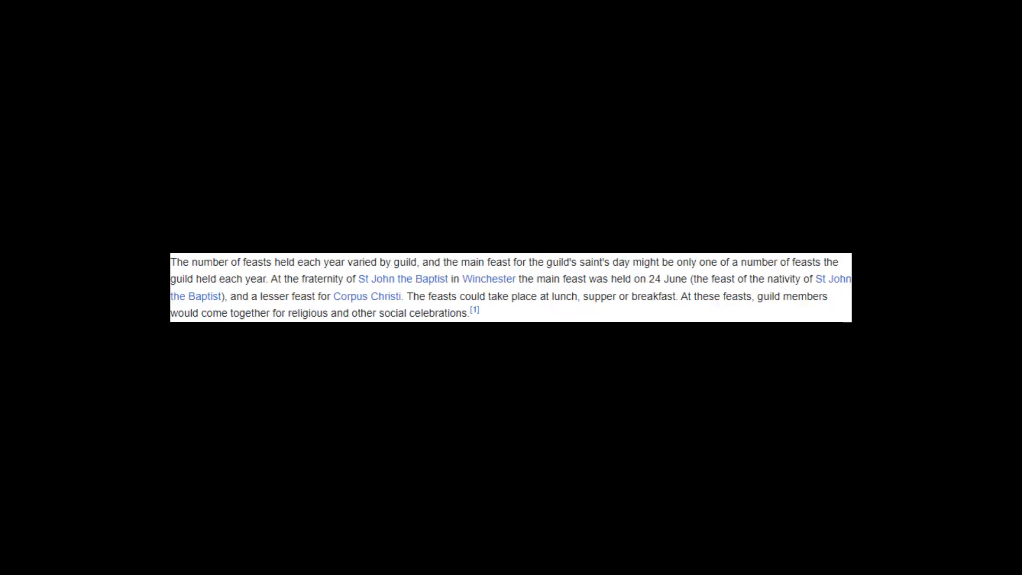